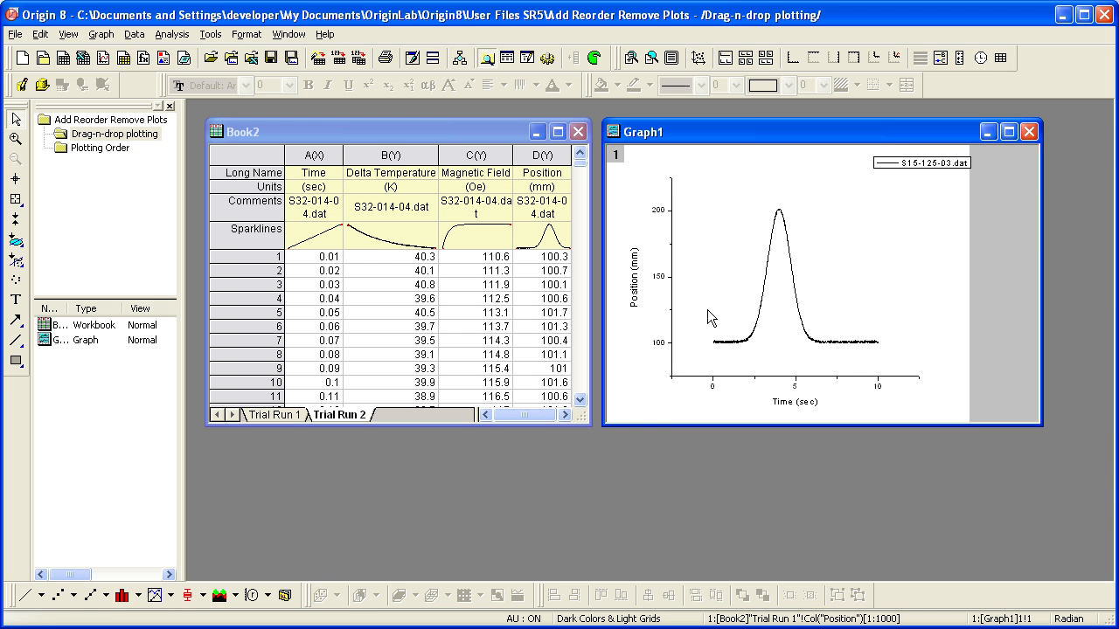
mouse_move(707, 332)
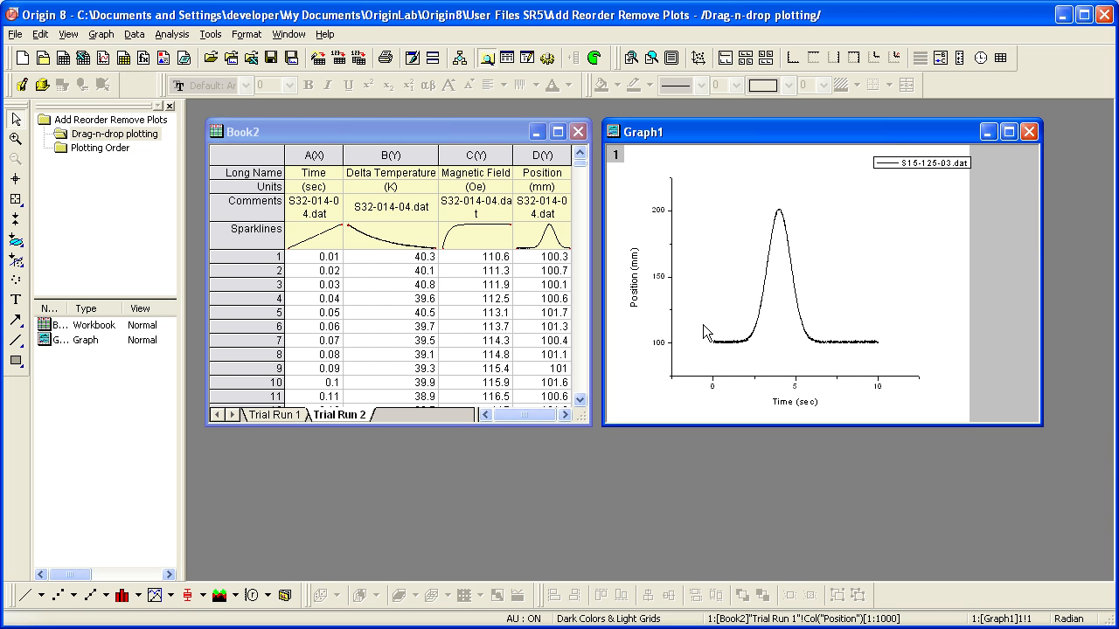
mouse_move(704, 336)
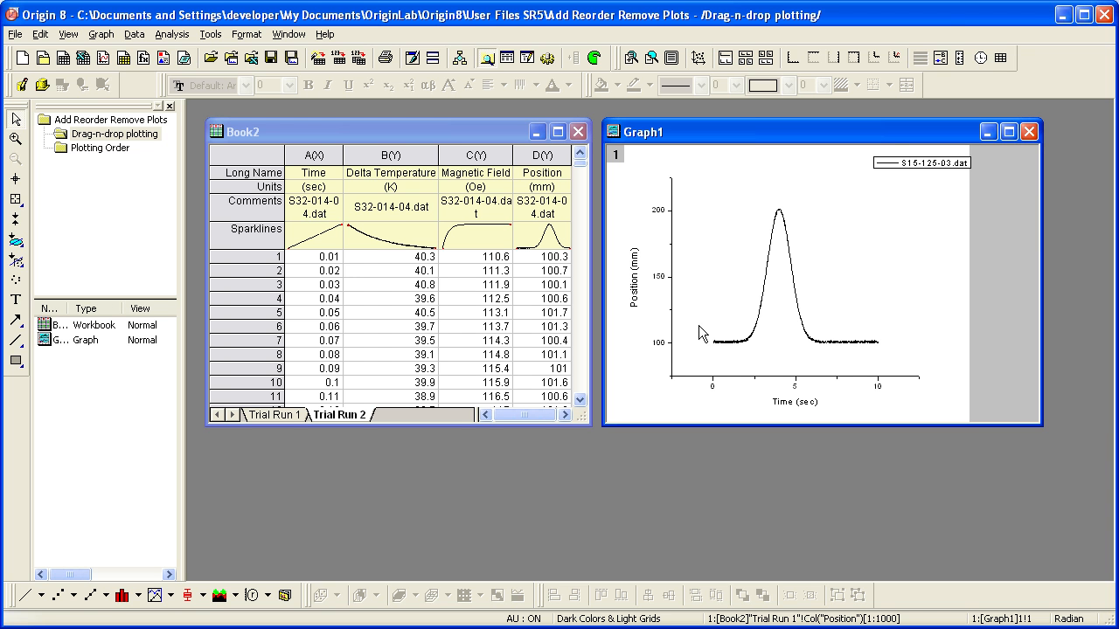
mouse_move(698, 336)
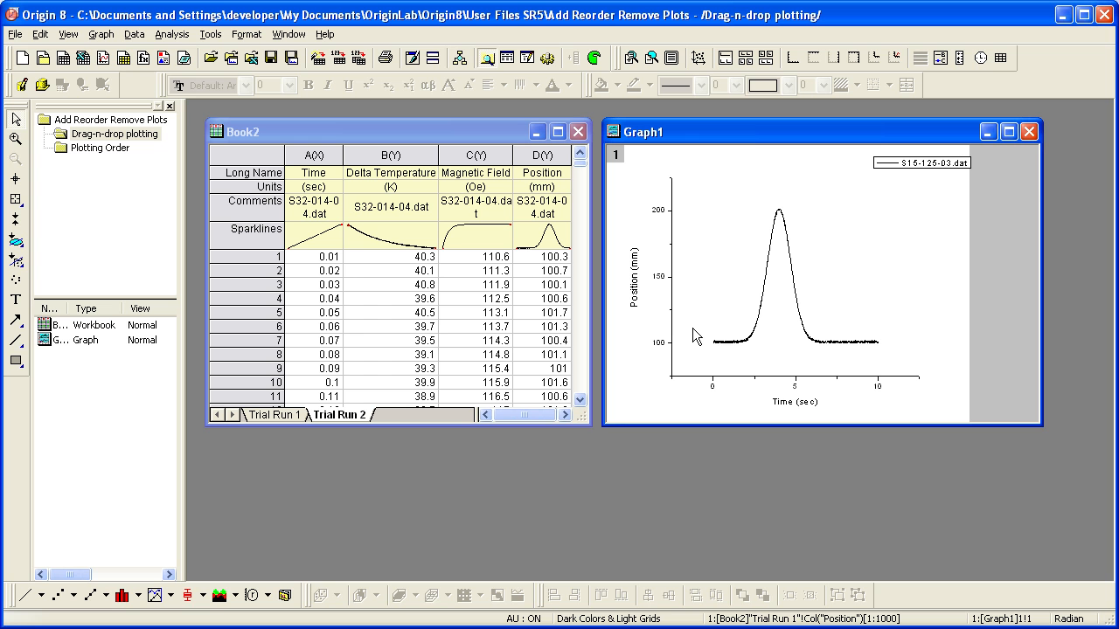
mouse_move(565, 178)
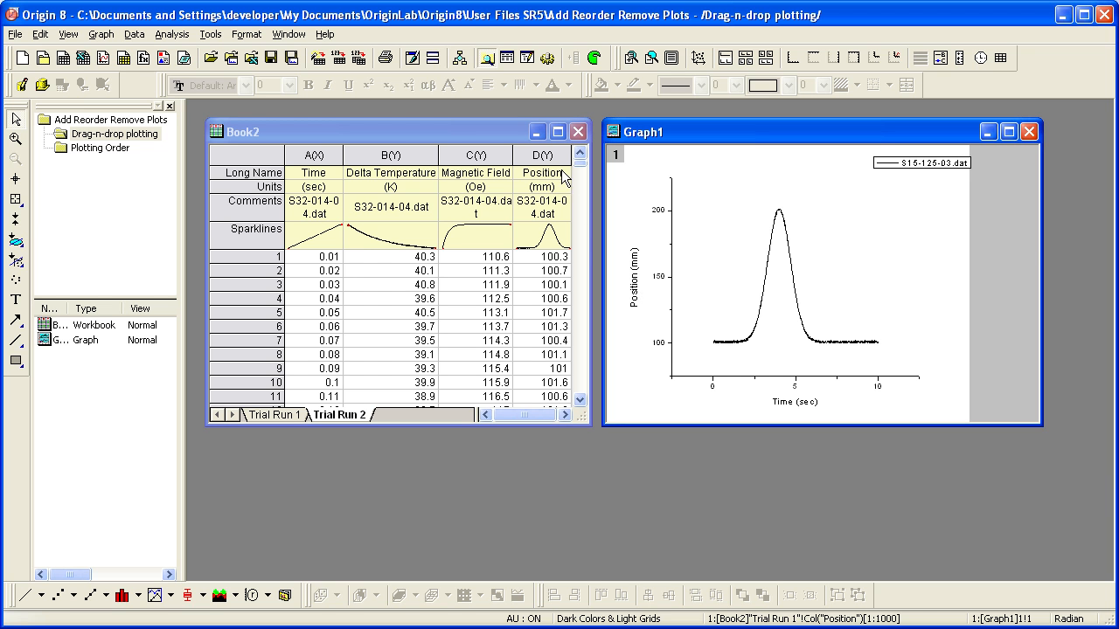
Drag the Trial Run 2 column D(Y) Position onto Graph1 as a second curve
click(542, 154)
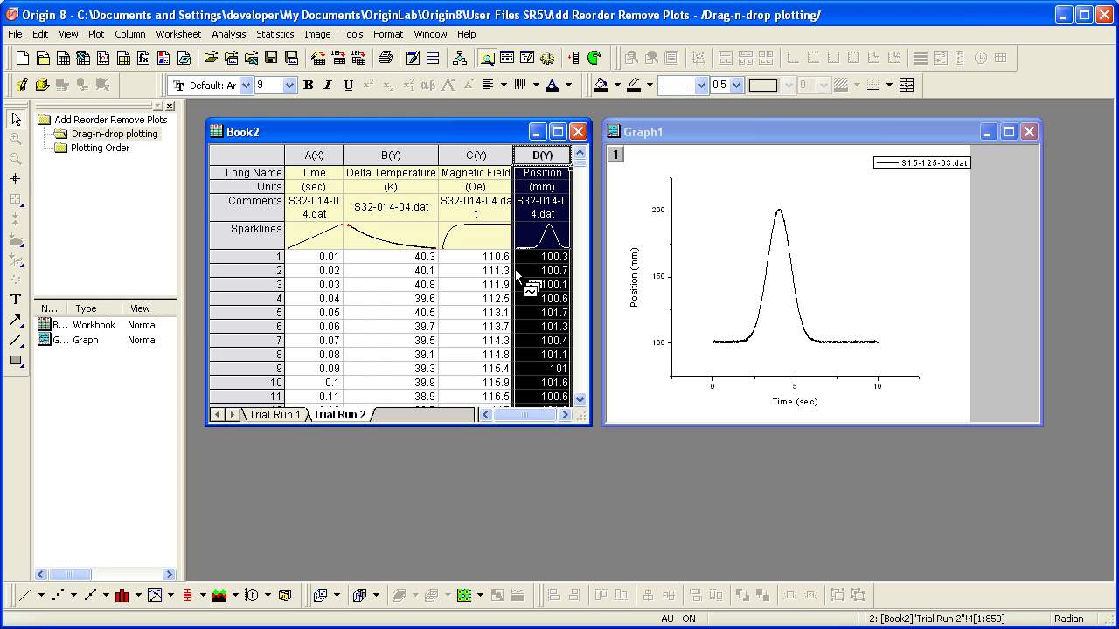
mouse_move(573, 271)
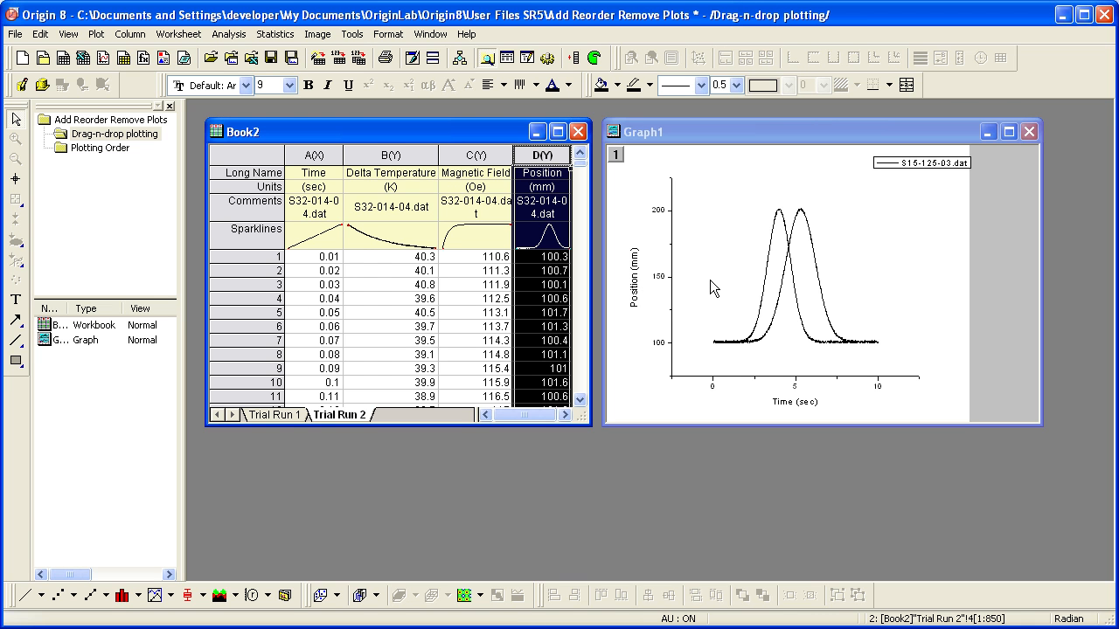
click(554, 156)
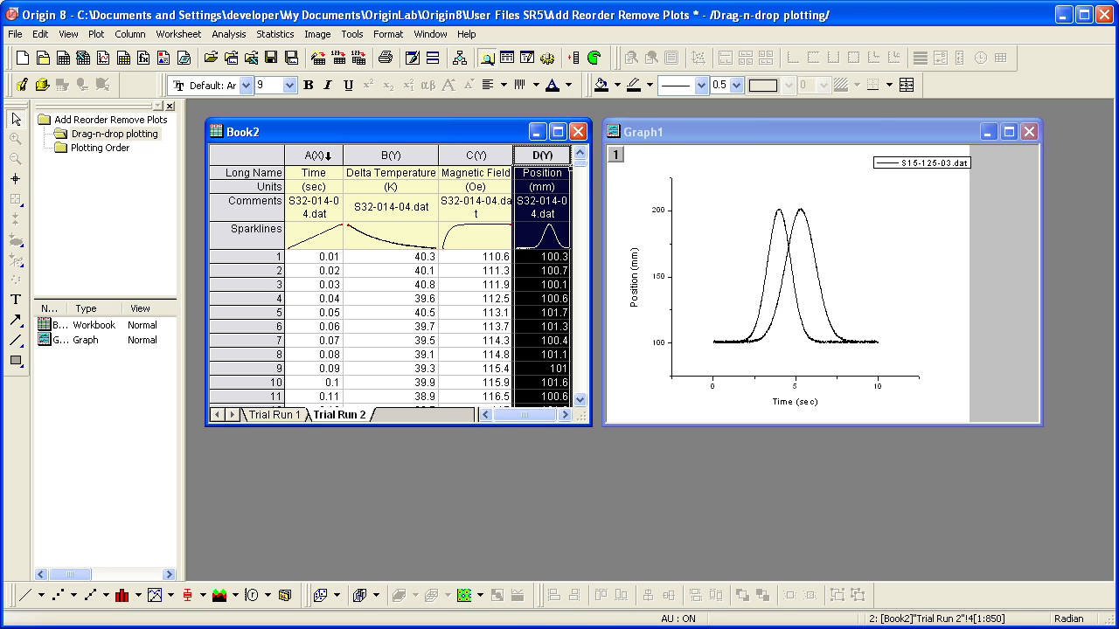
mouse_move(672, 145)
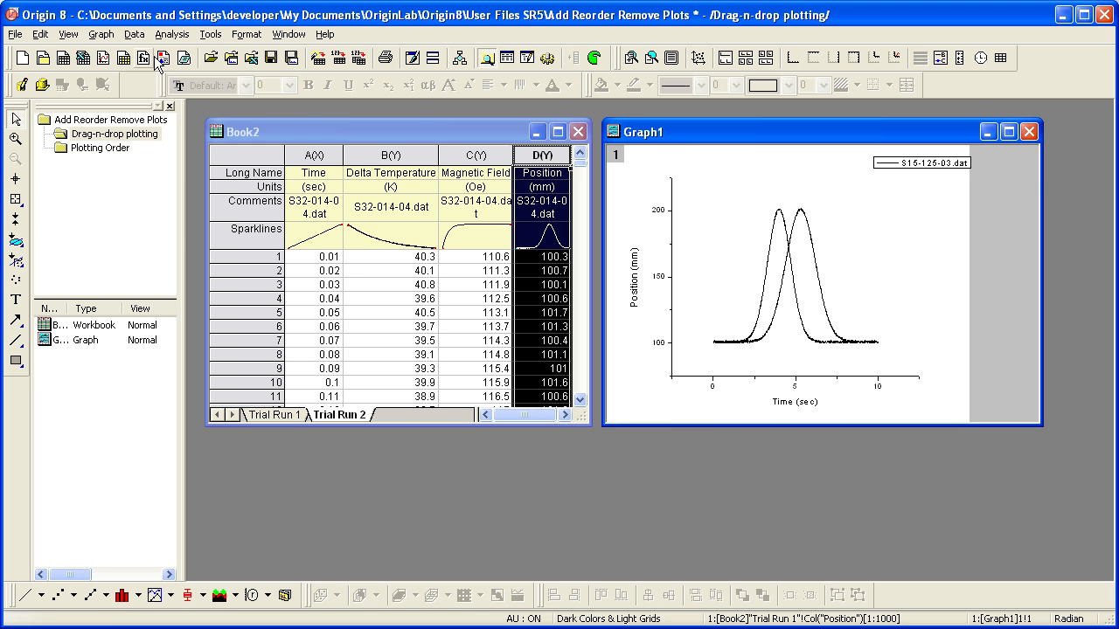
click(133, 33)
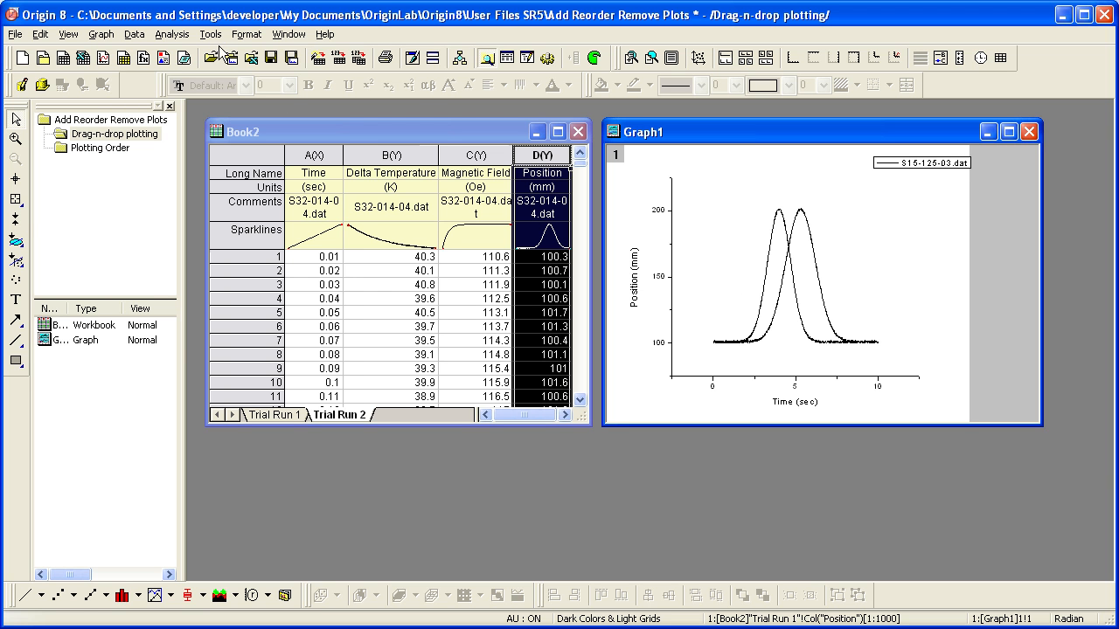
click(210, 34)
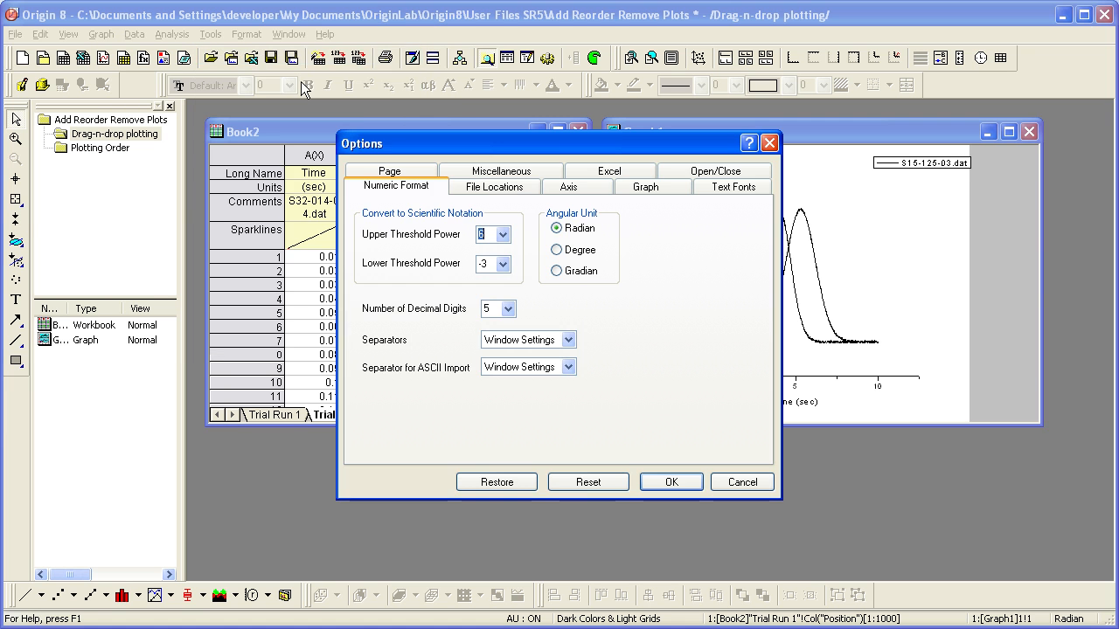
click(644, 186)
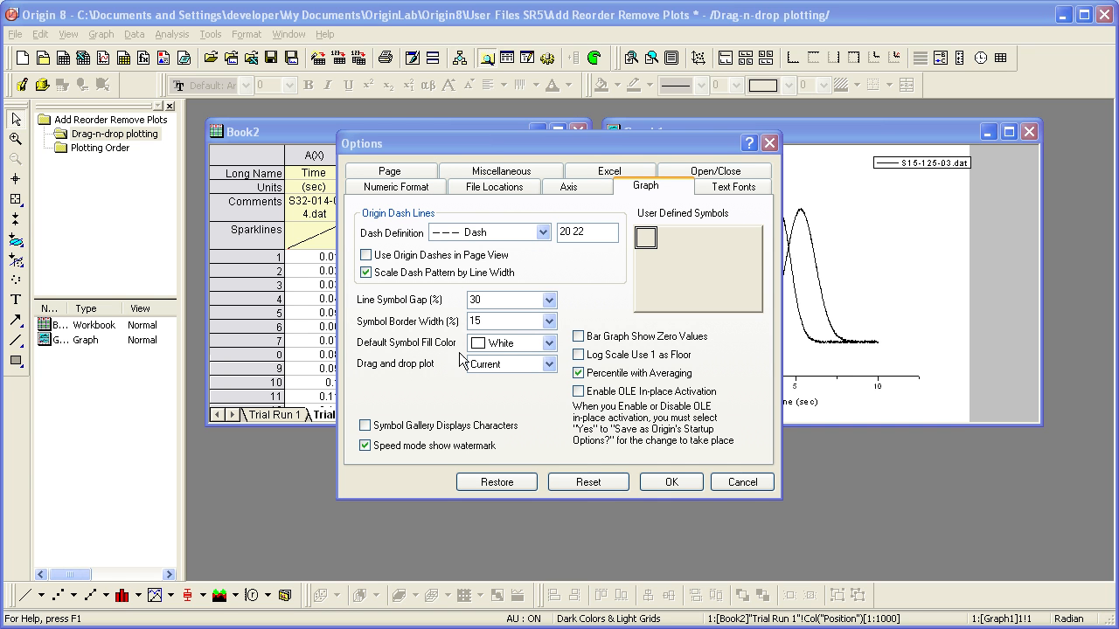
mouse_move(406, 376)
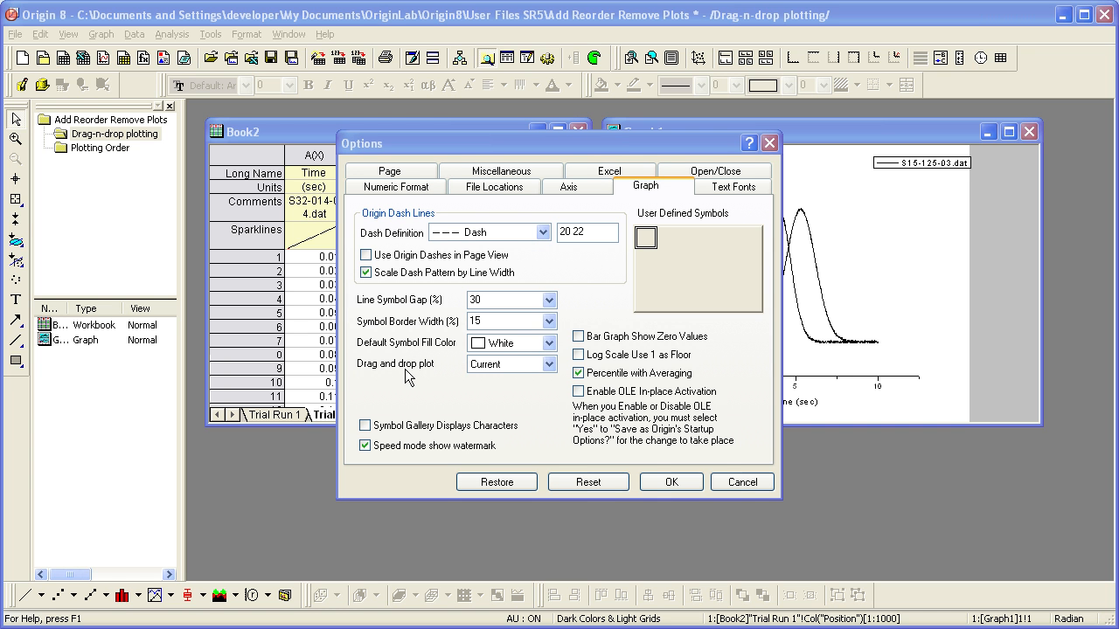
mouse_move(449, 382)
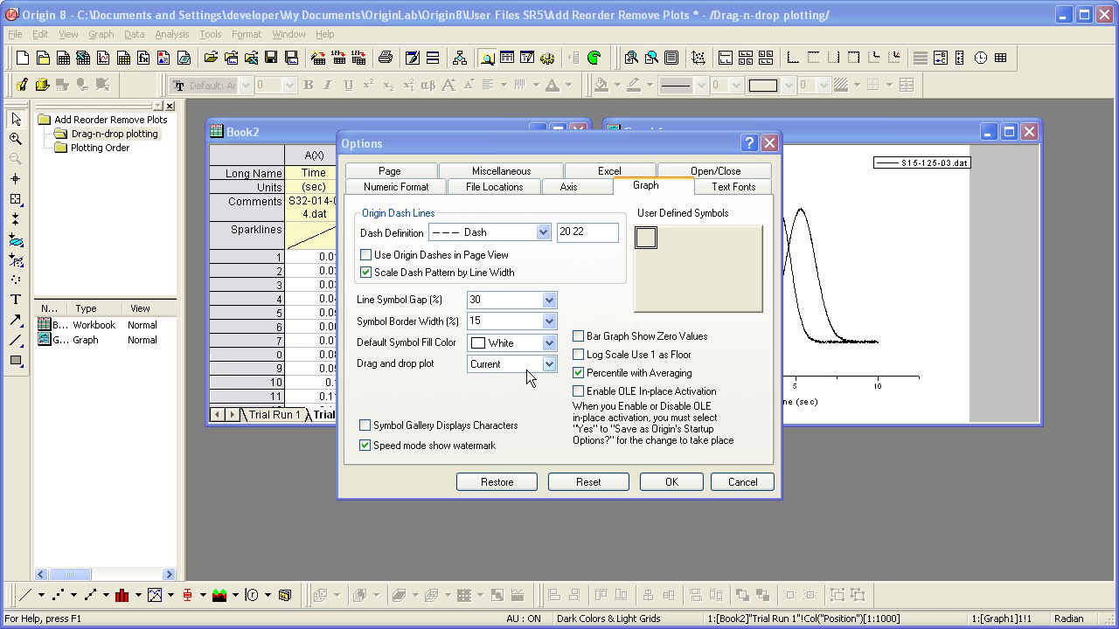
click(546, 364)
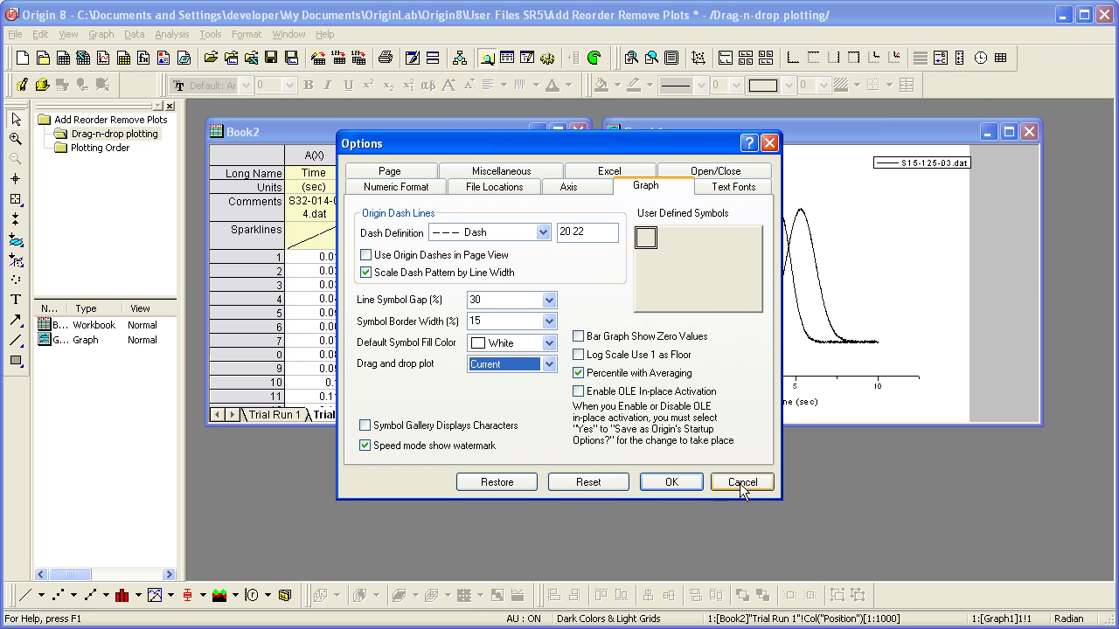
click(741, 481)
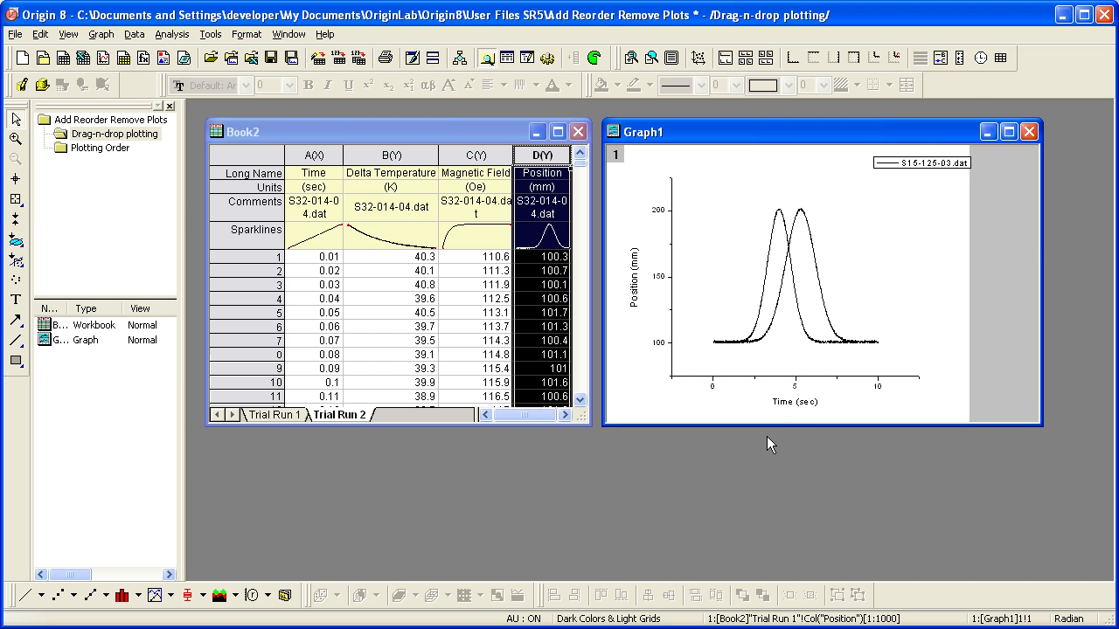
mouse_move(818, 340)
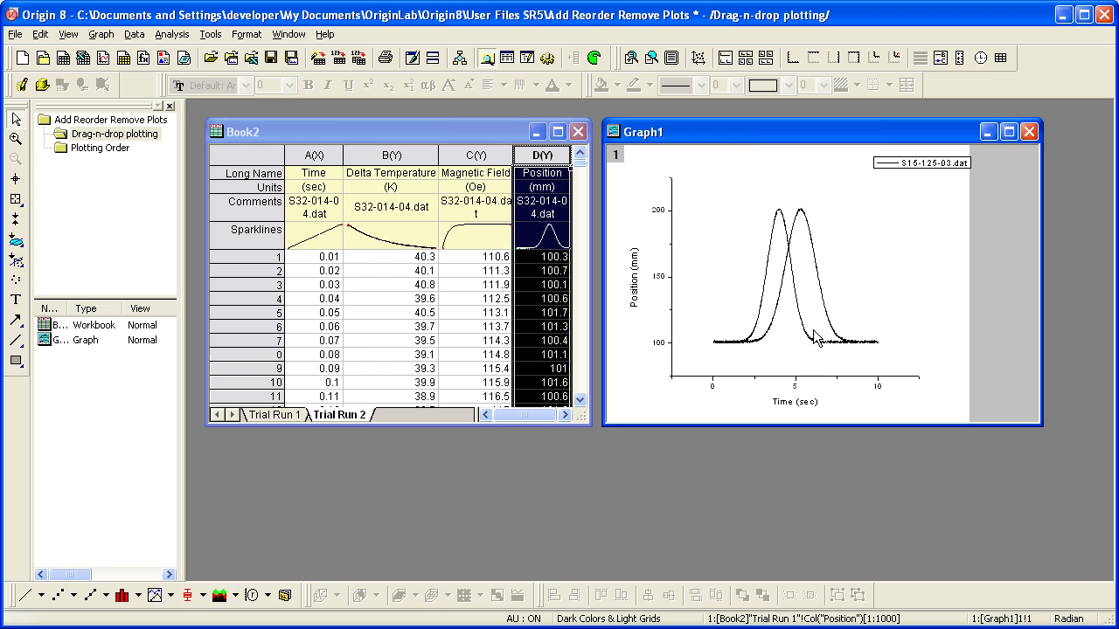
mouse_move(826, 316)
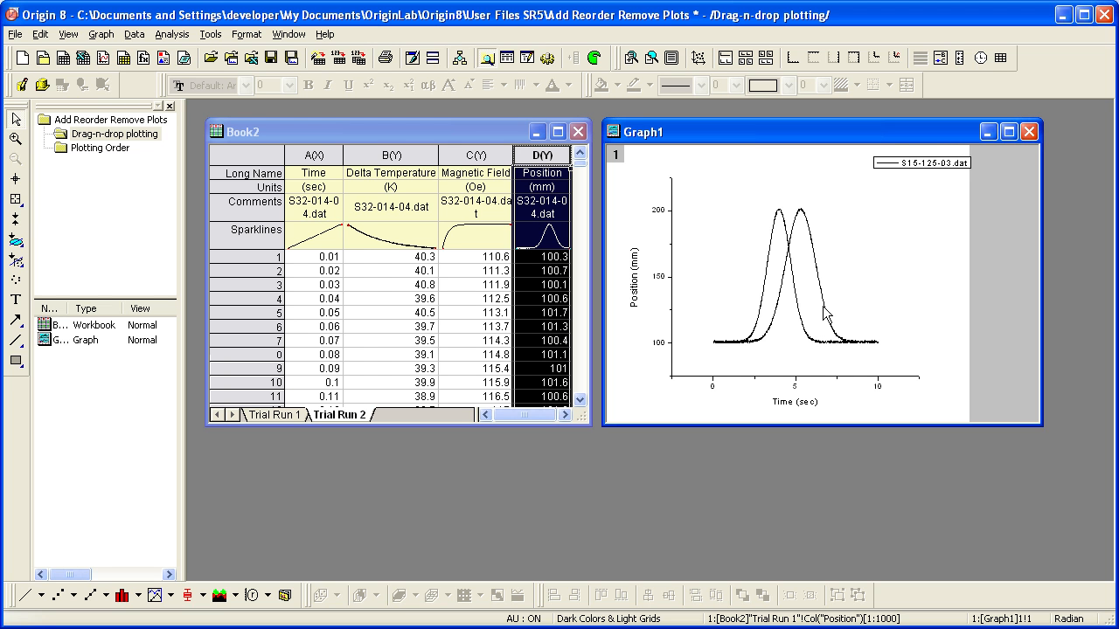
Remove the later-peaking Trial Run 2 curve from Graph1 through its context menu
right_click(822, 315)
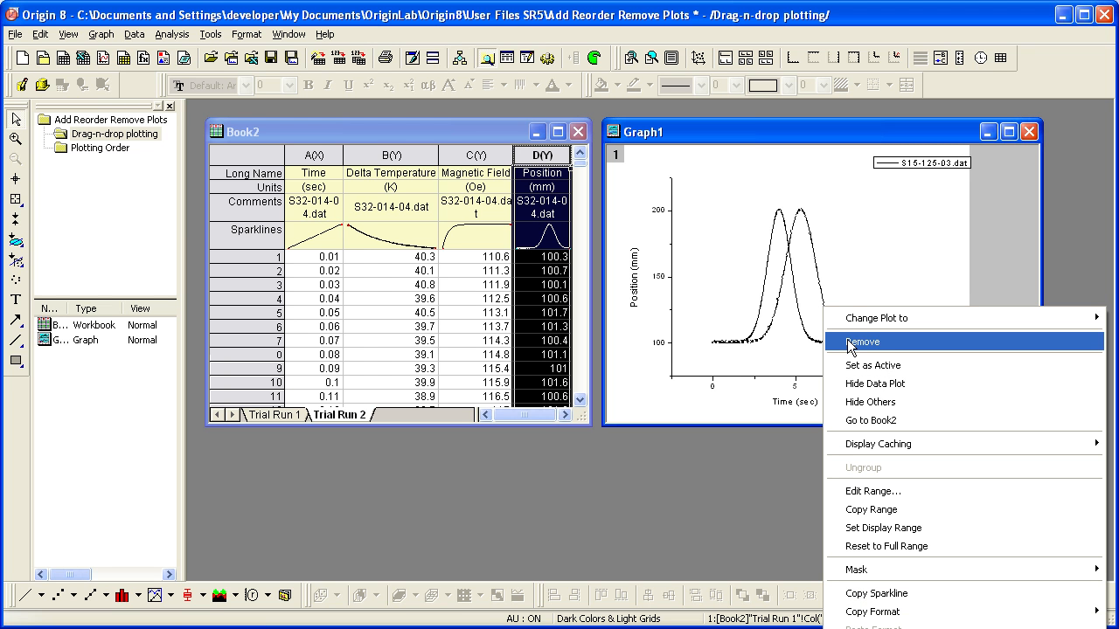
click(862, 342)
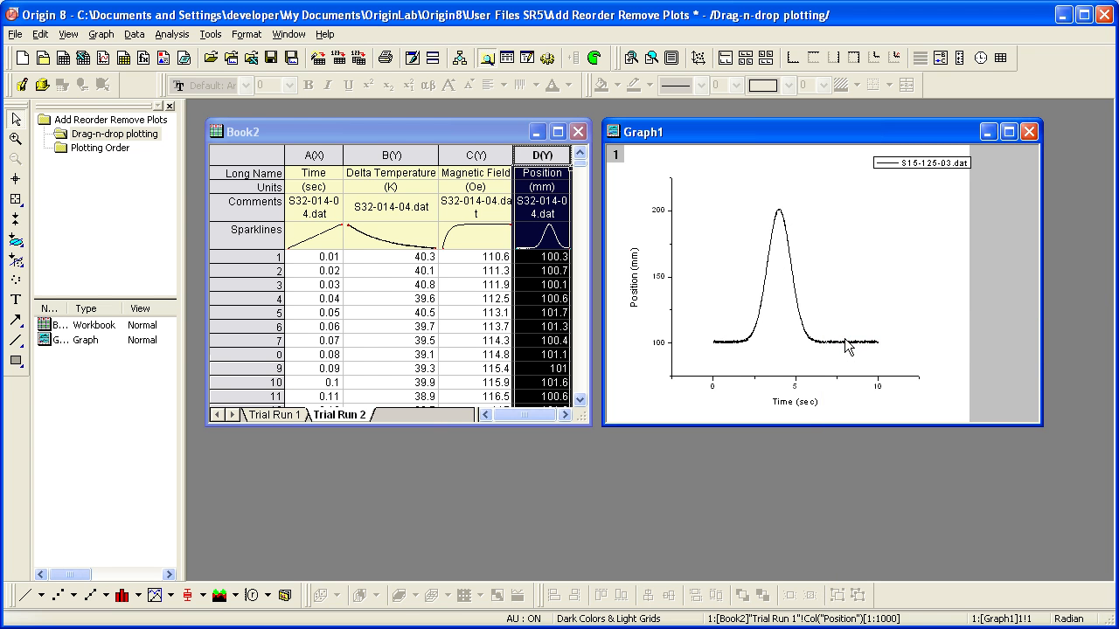
mouse_move(839, 342)
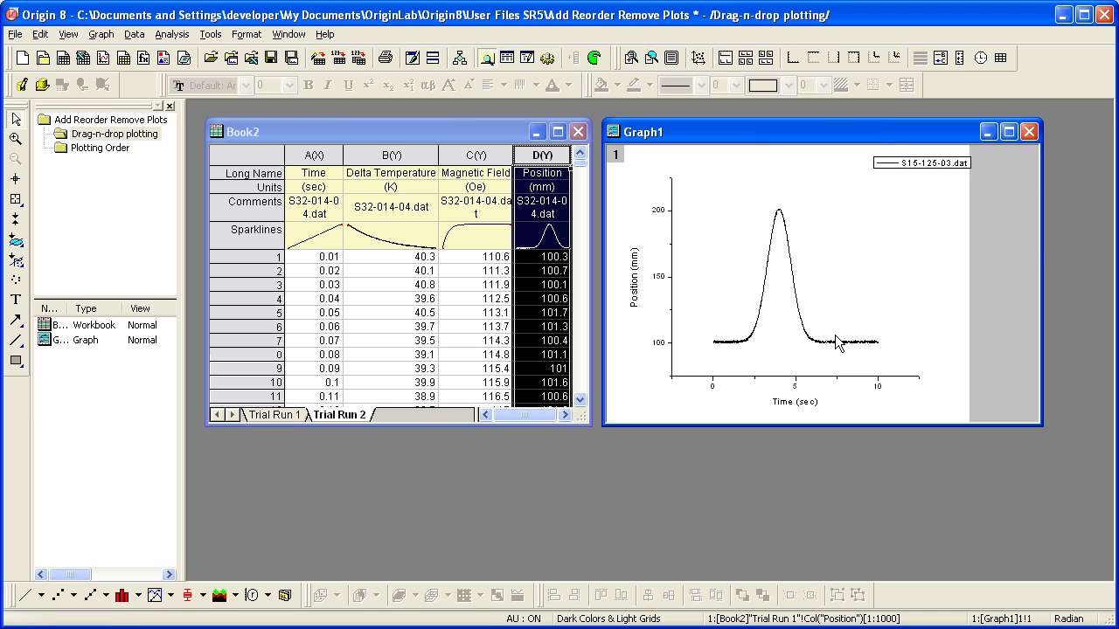
mouse_move(562, 274)
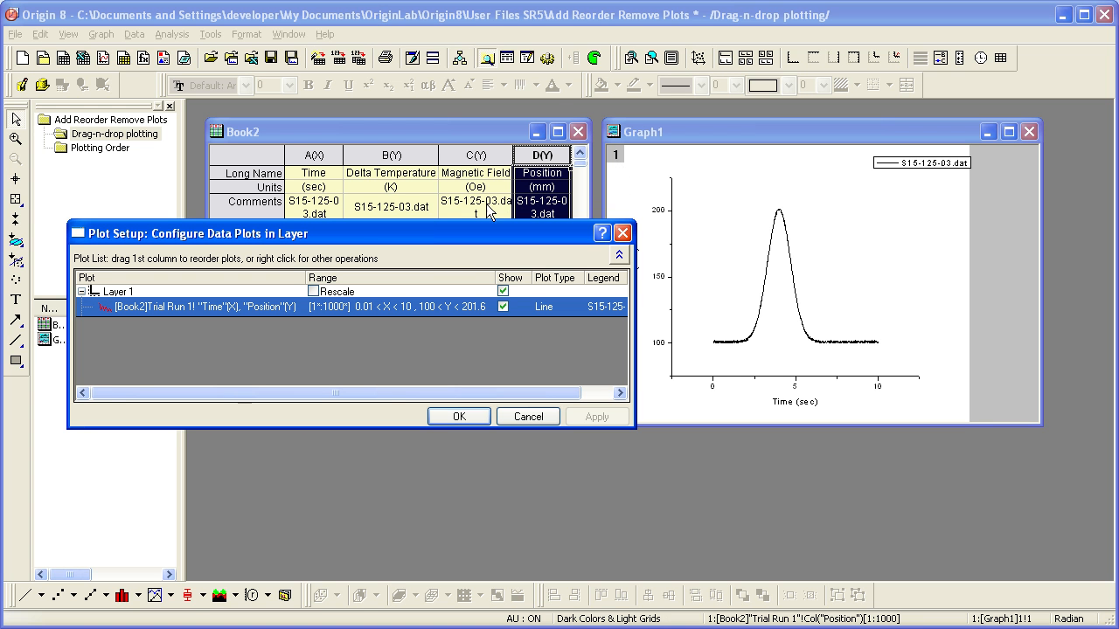
mouse_move(367, 246)
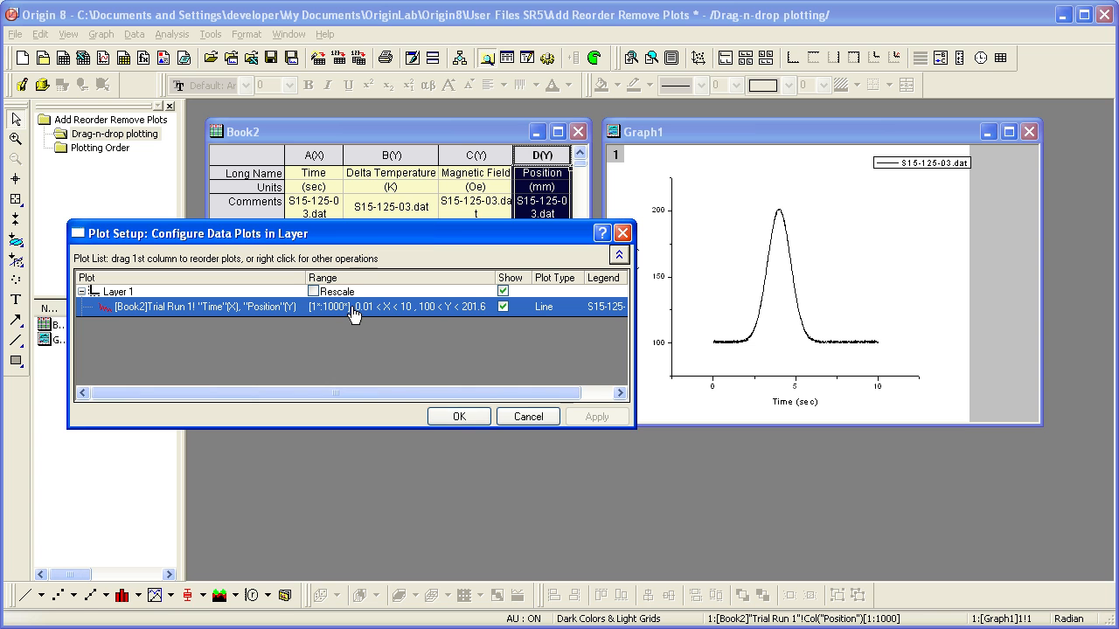
Remove the Trial Run 1 plot in Plot Setup, apply, and show the worksheet data sources
right_click(354, 307)
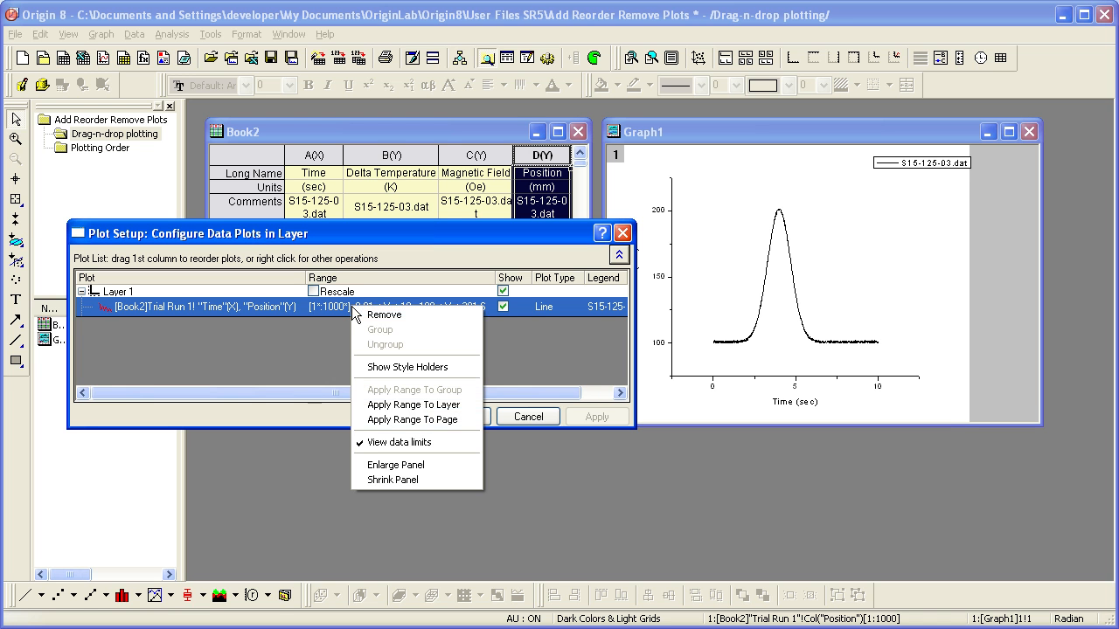
click(384, 314)
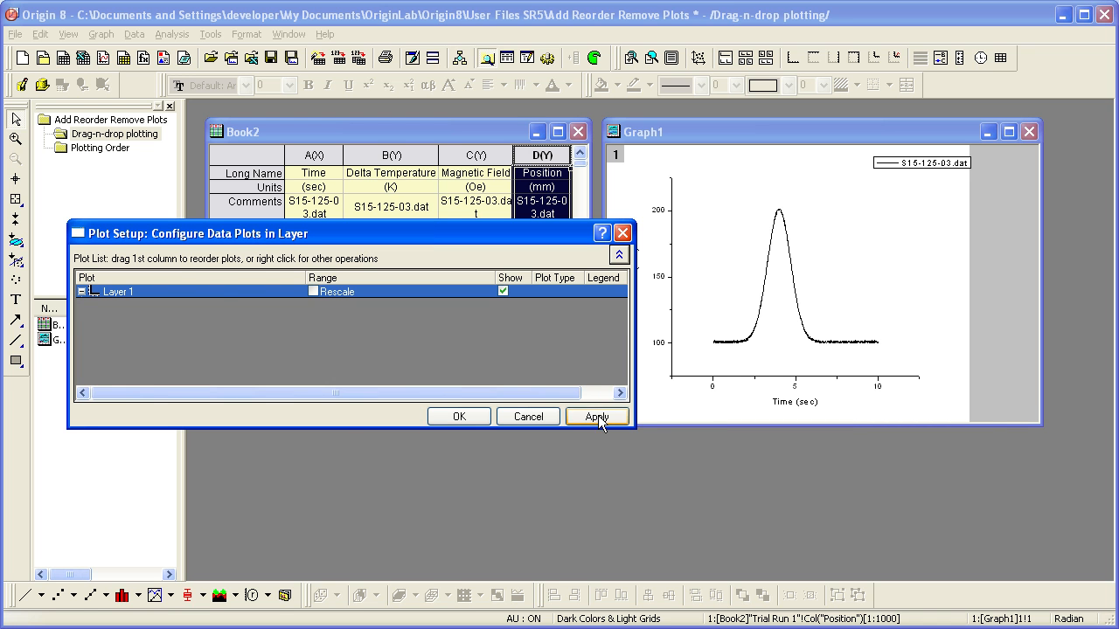
click(597, 416)
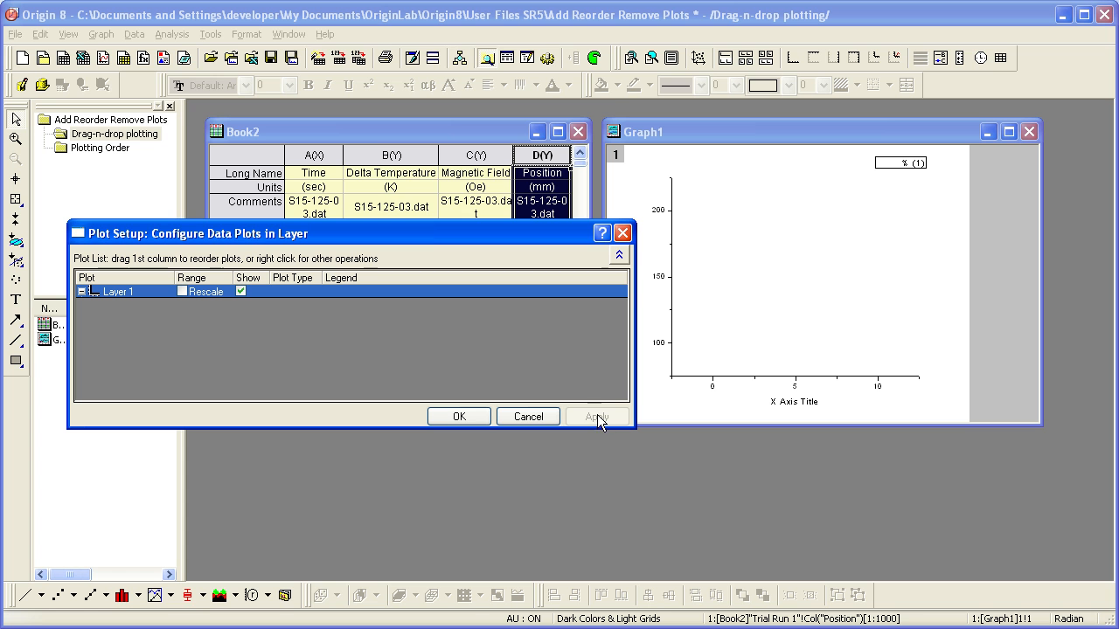
click(619, 255)
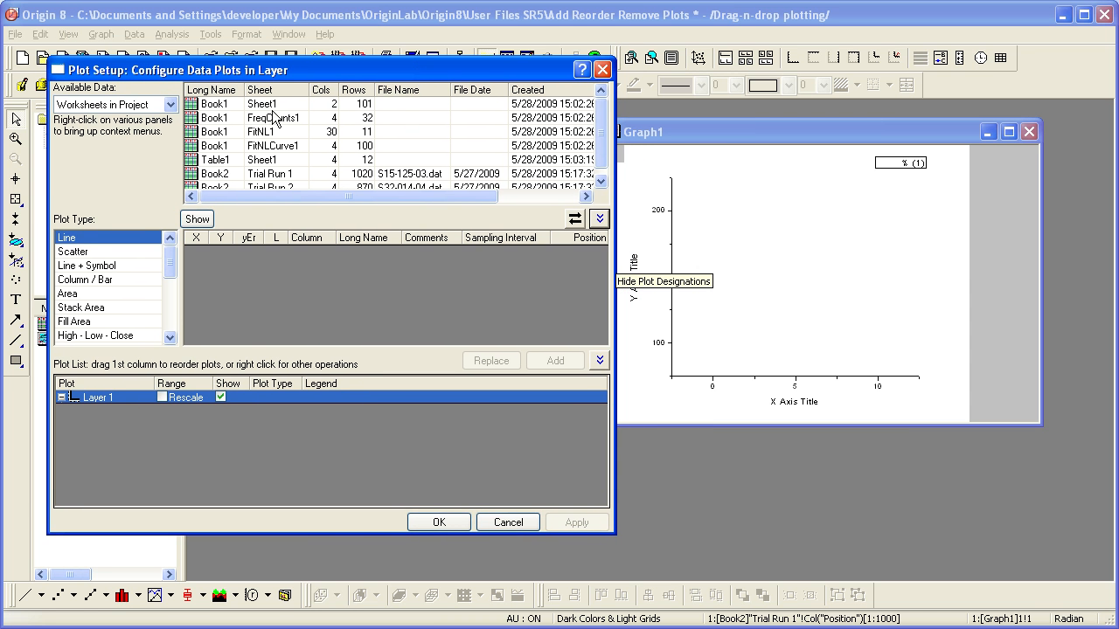
mouse_move(142, 123)
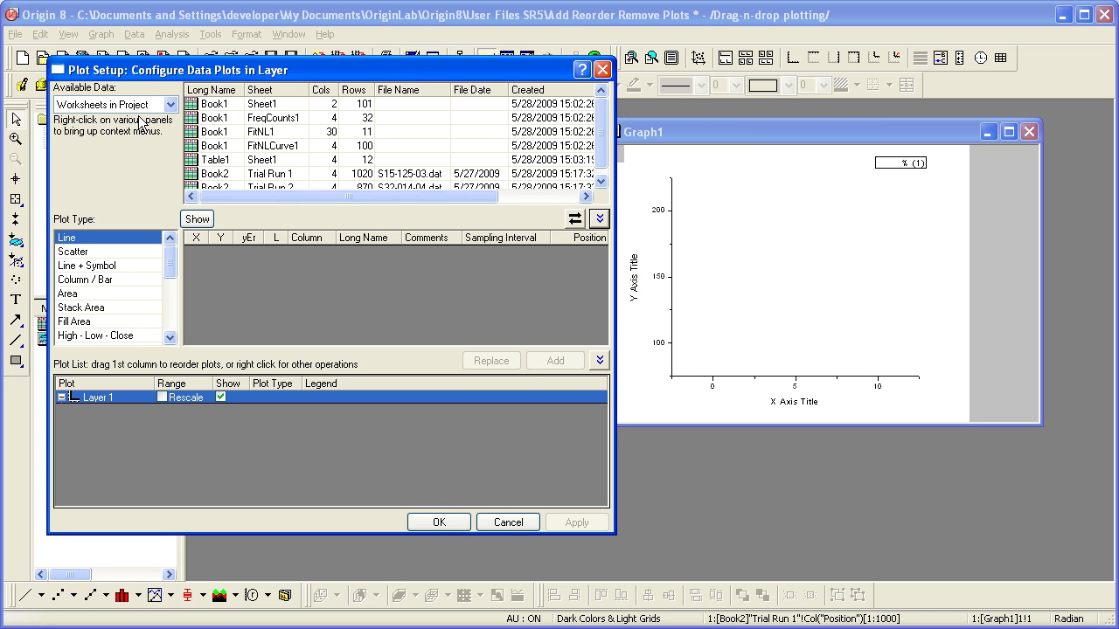
Add Trial Run 1 and Trial Run 2 with Time as X and Position as Y
click(215, 173)
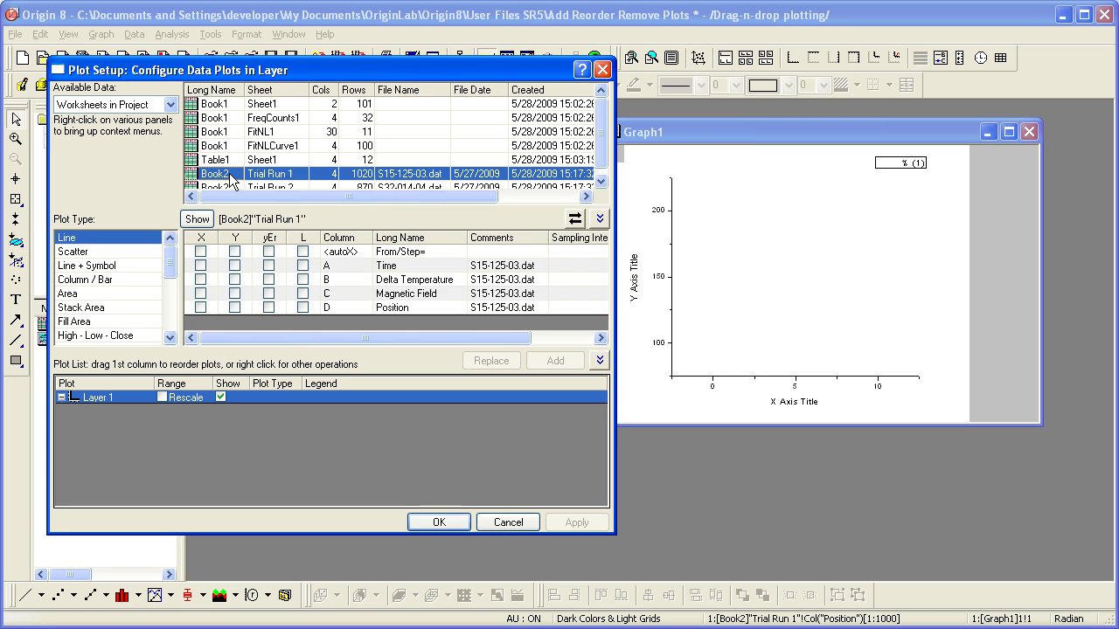
click(214, 188)
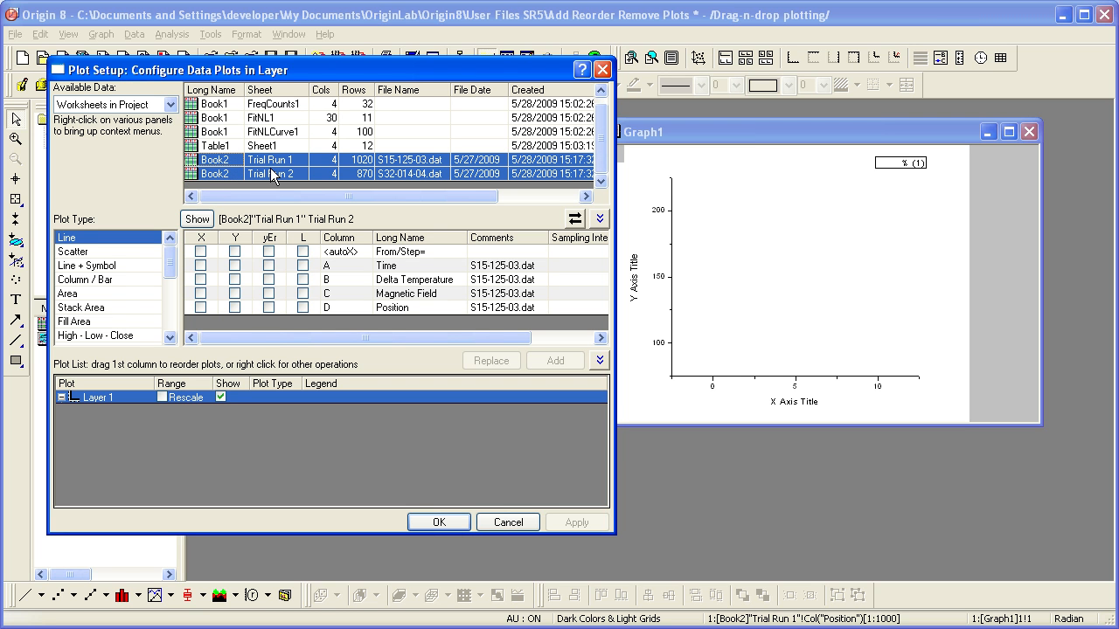
mouse_move(265, 265)
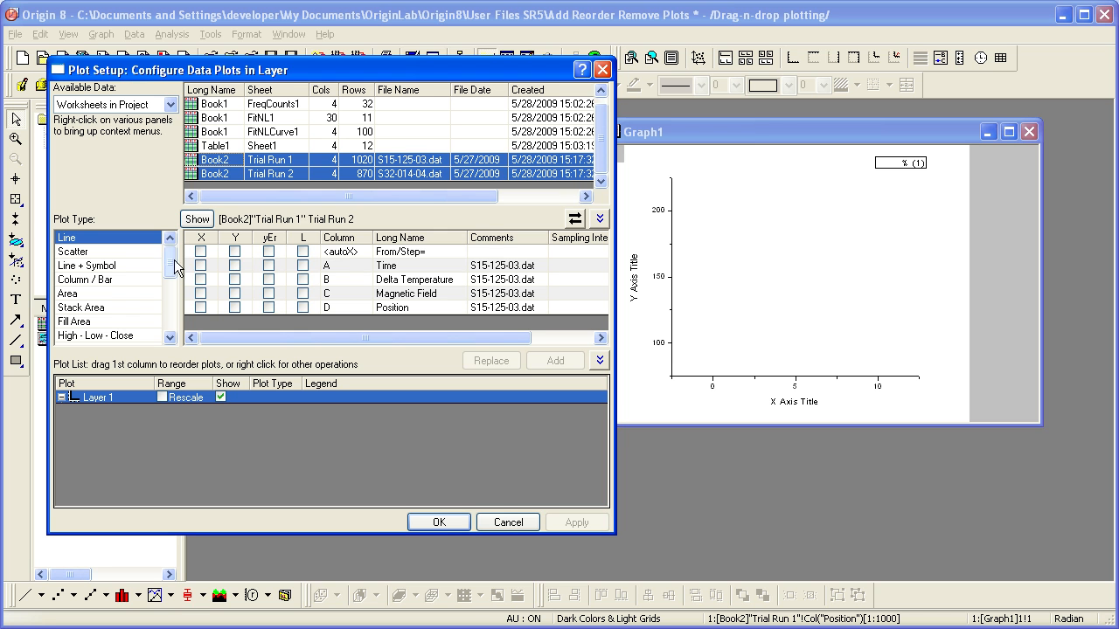
click(196, 219)
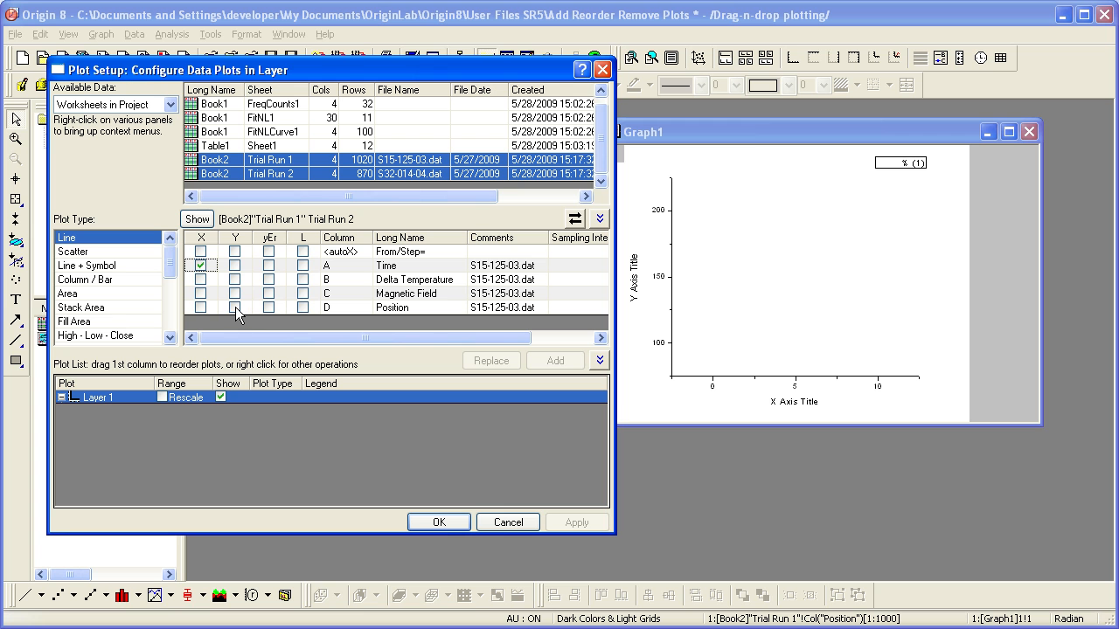
click(235, 306)
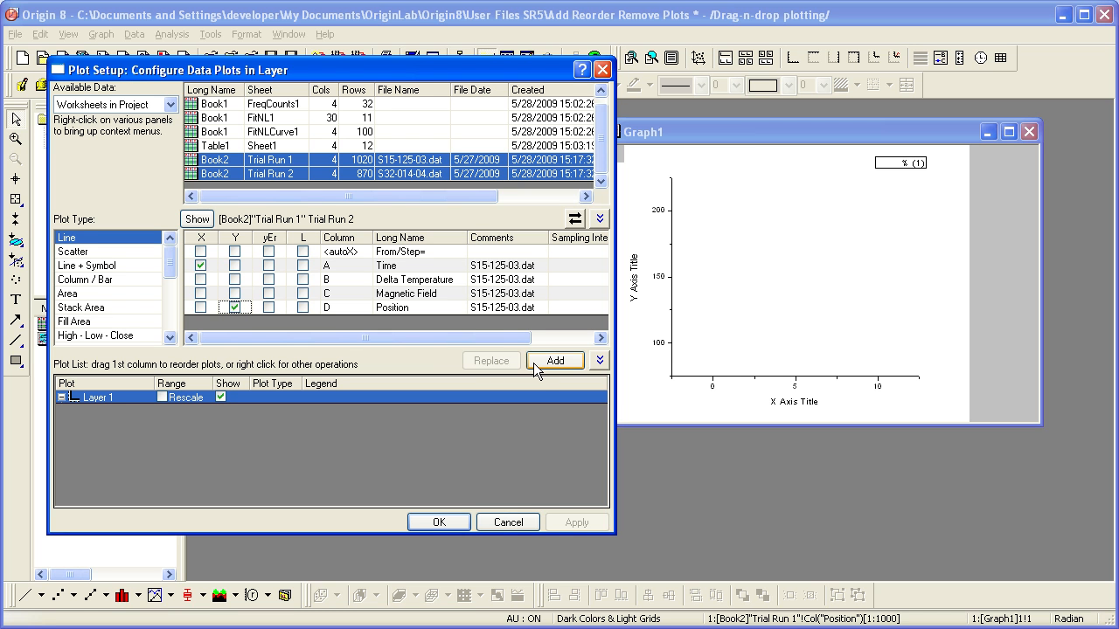
click(555, 360)
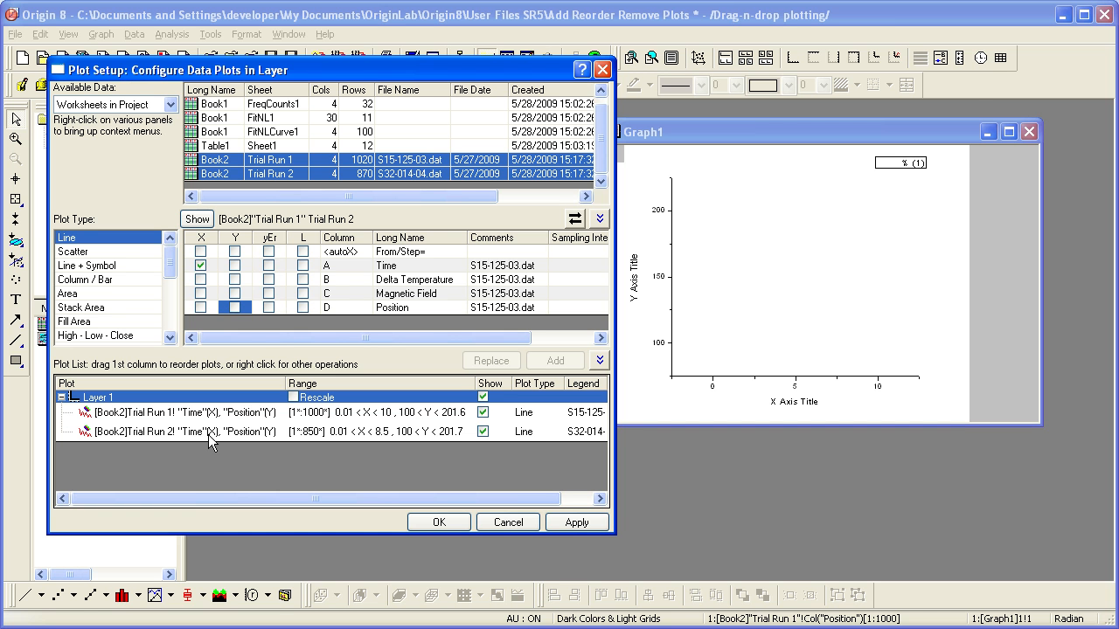
click(438, 522)
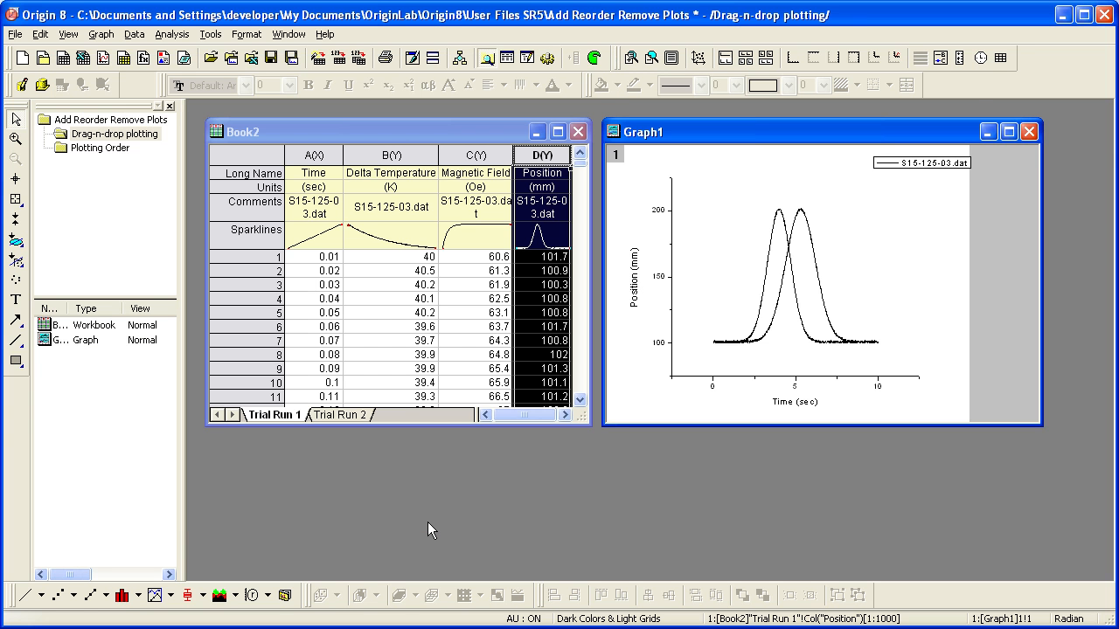
mouse_move(877, 216)
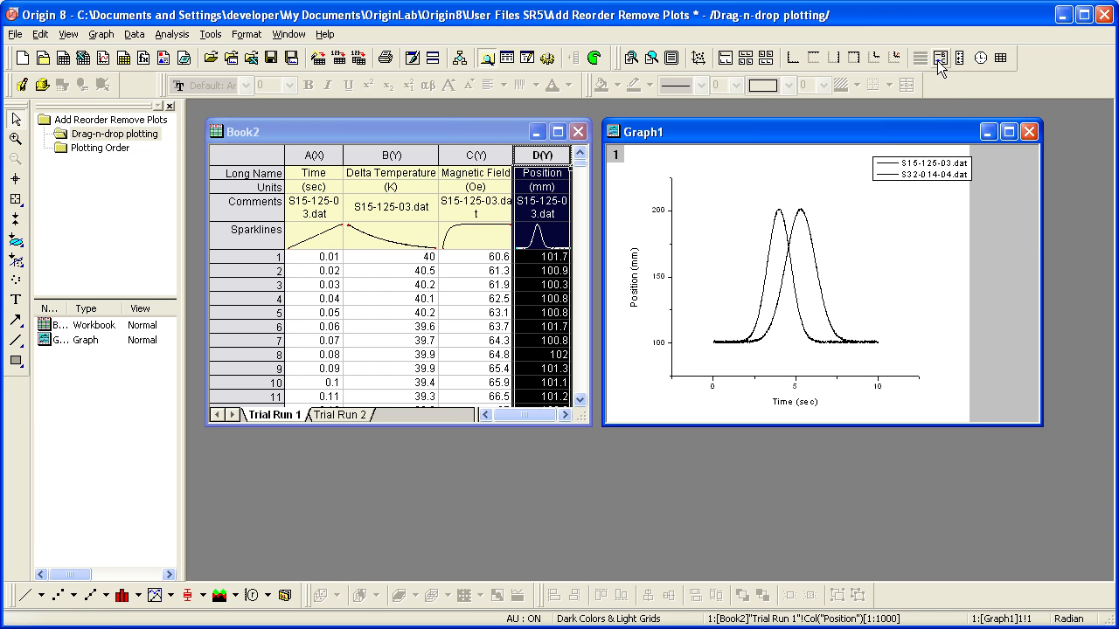
mouse_move(935, 240)
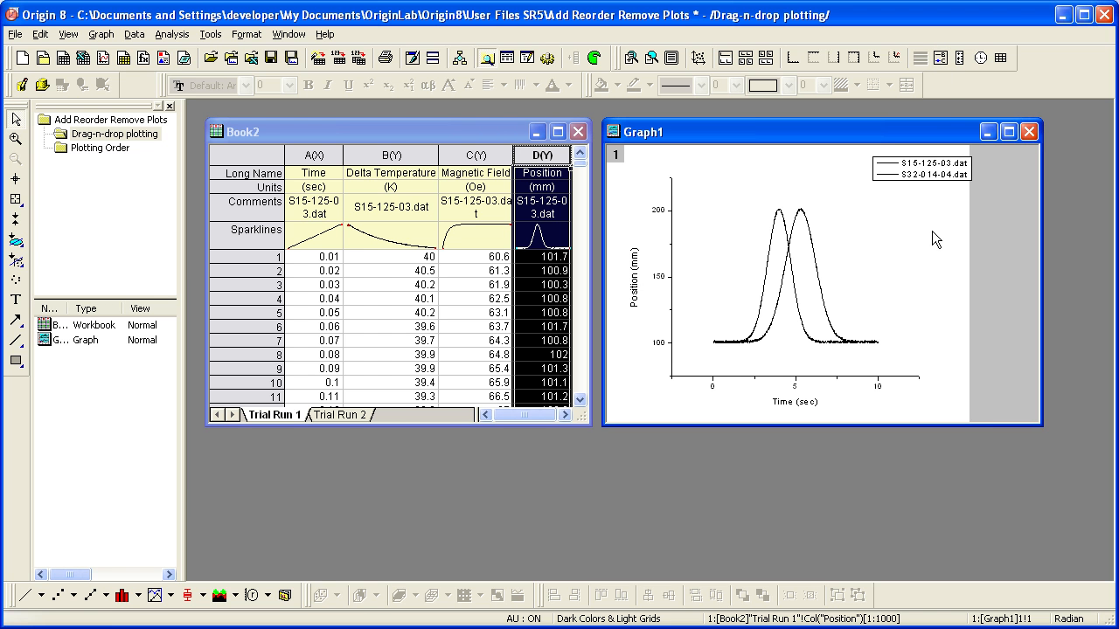
mouse_move(937, 208)
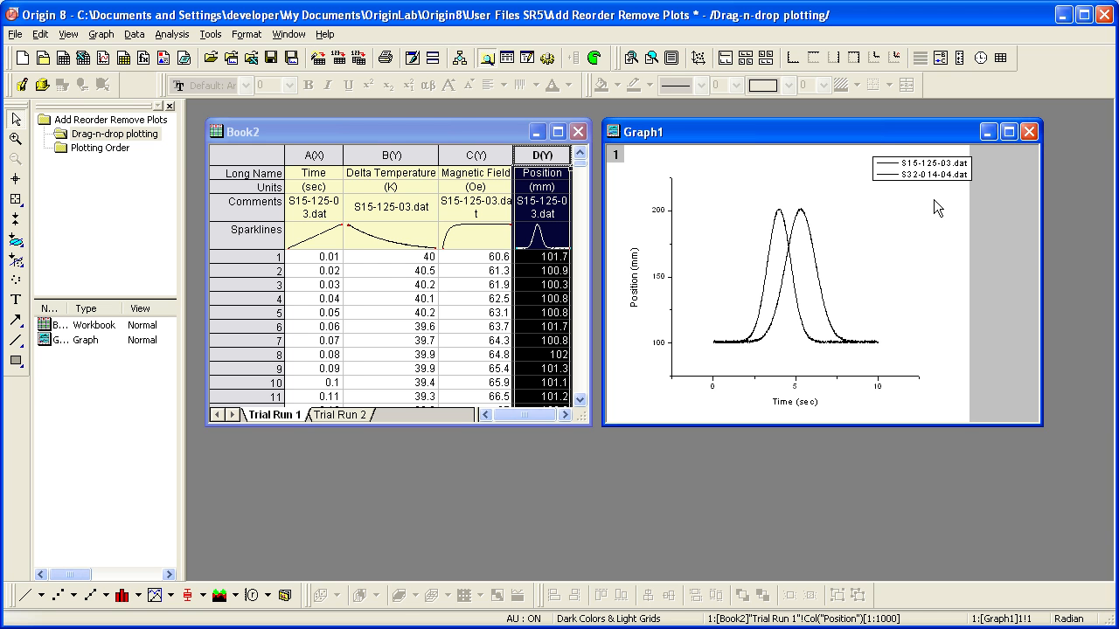
mouse_move(619, 166)
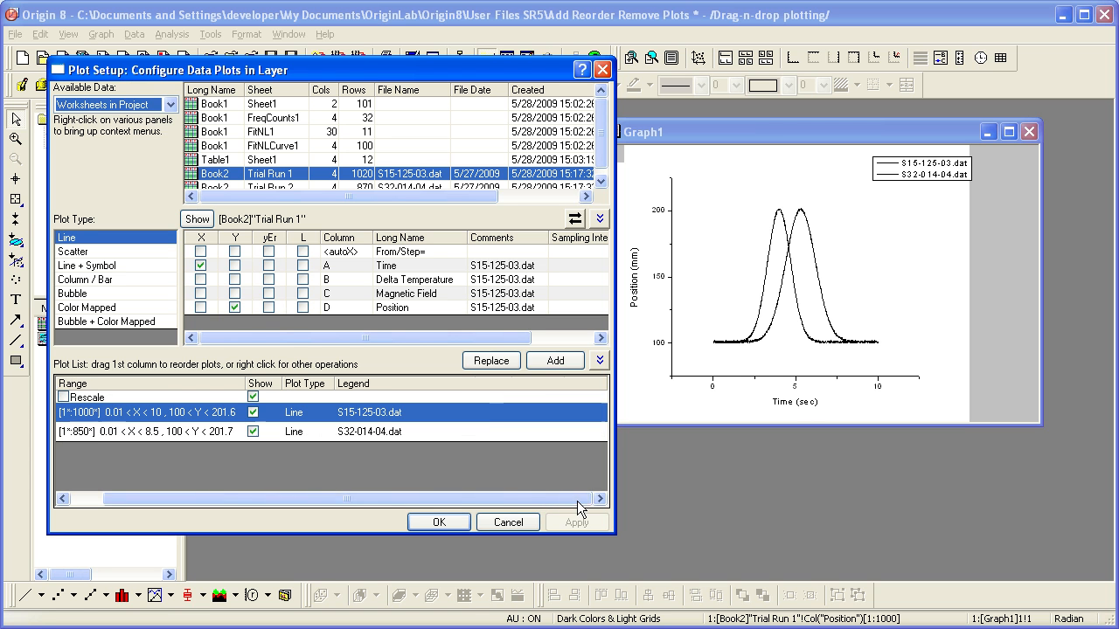
mouse_move(552, 486)
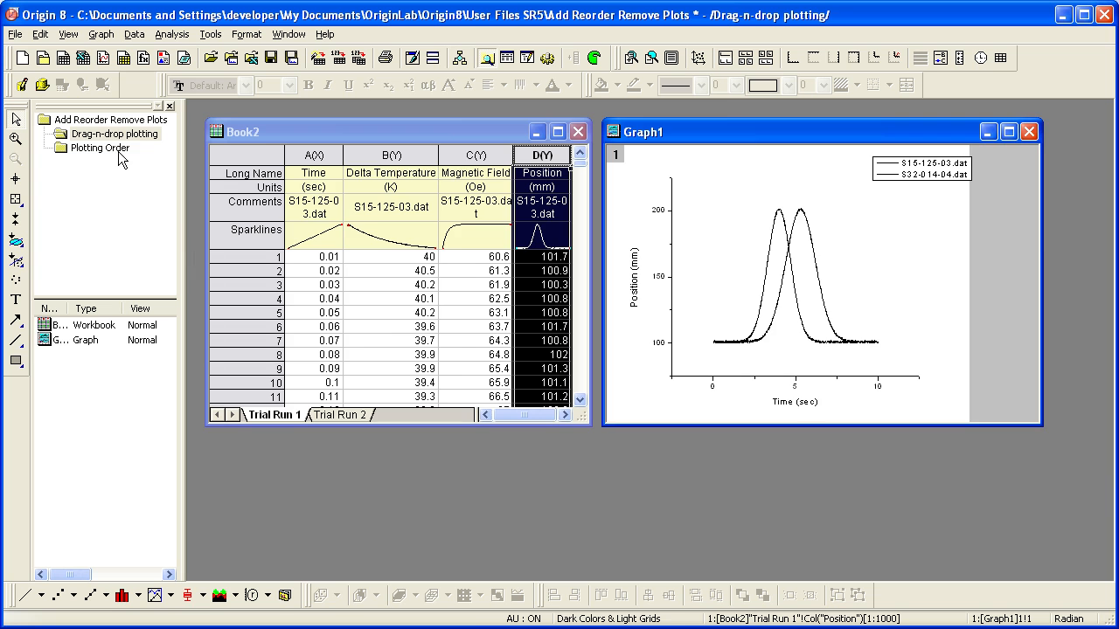
Open the Plotting Order folder in Project Explorer to show Graph2
click(102, 147)
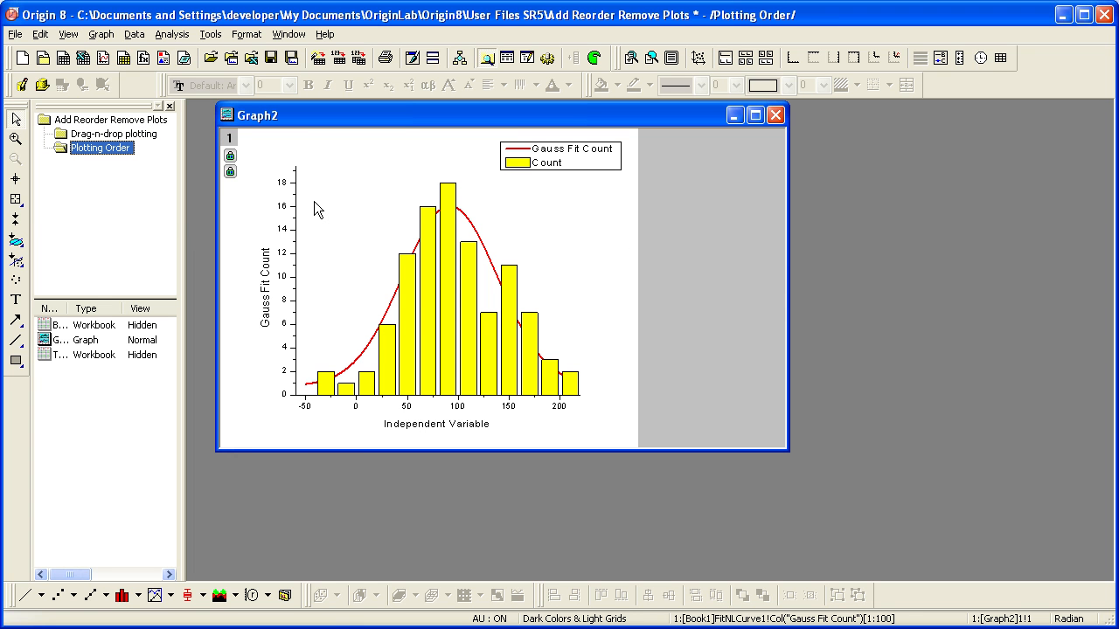
mouse_move(388, 232)
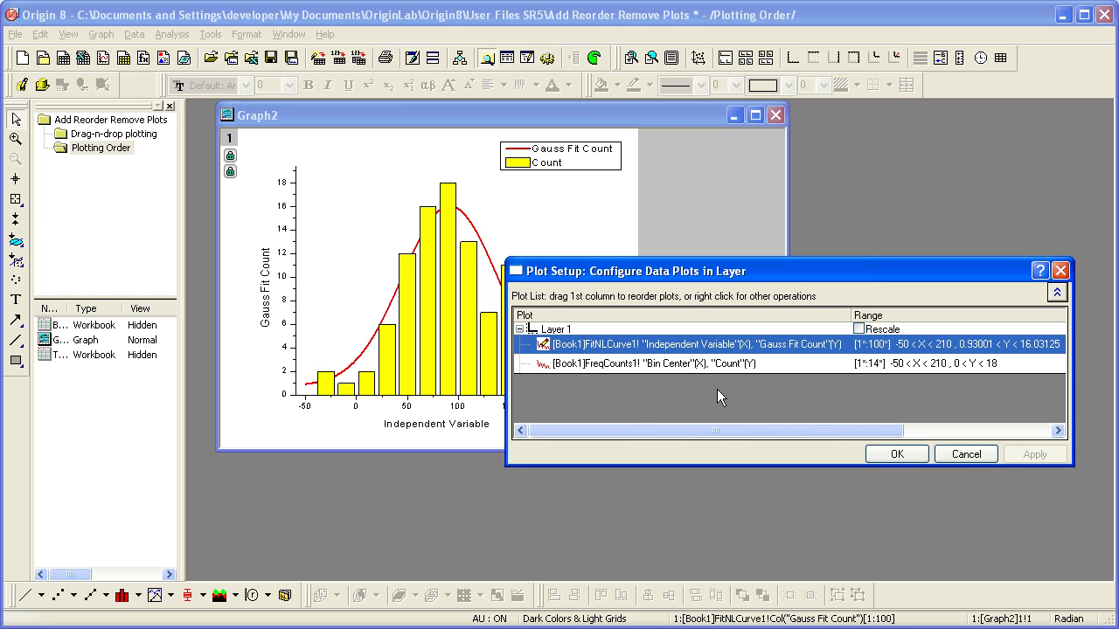
mouse_move(606, 371)
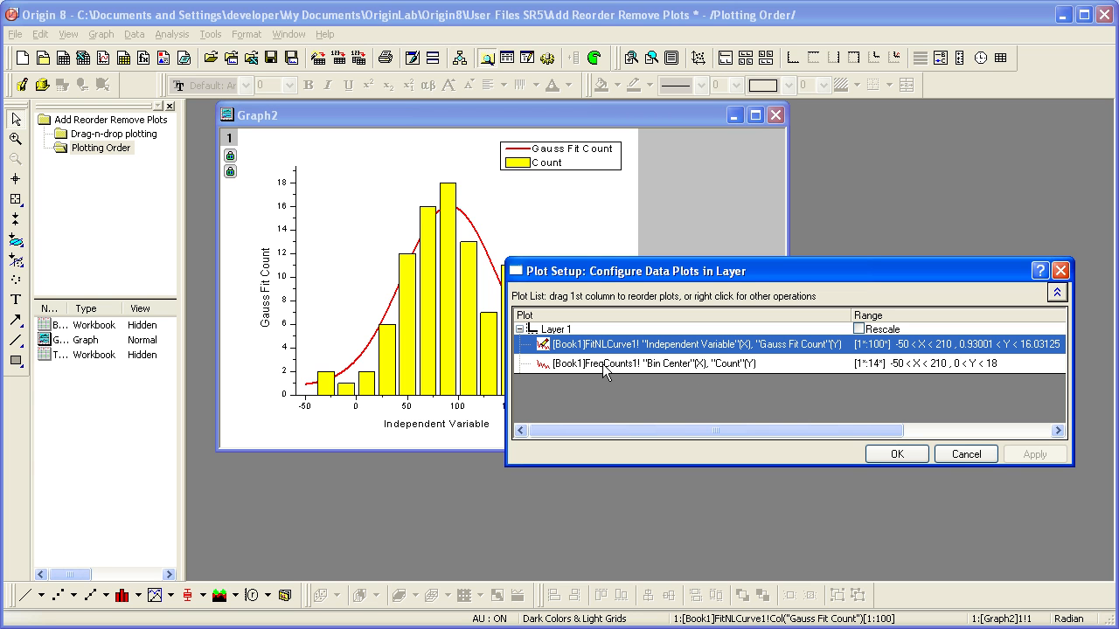
Move the Count histogram first in Plot Setup's drawing order and confirm with OK
click(638, 363)
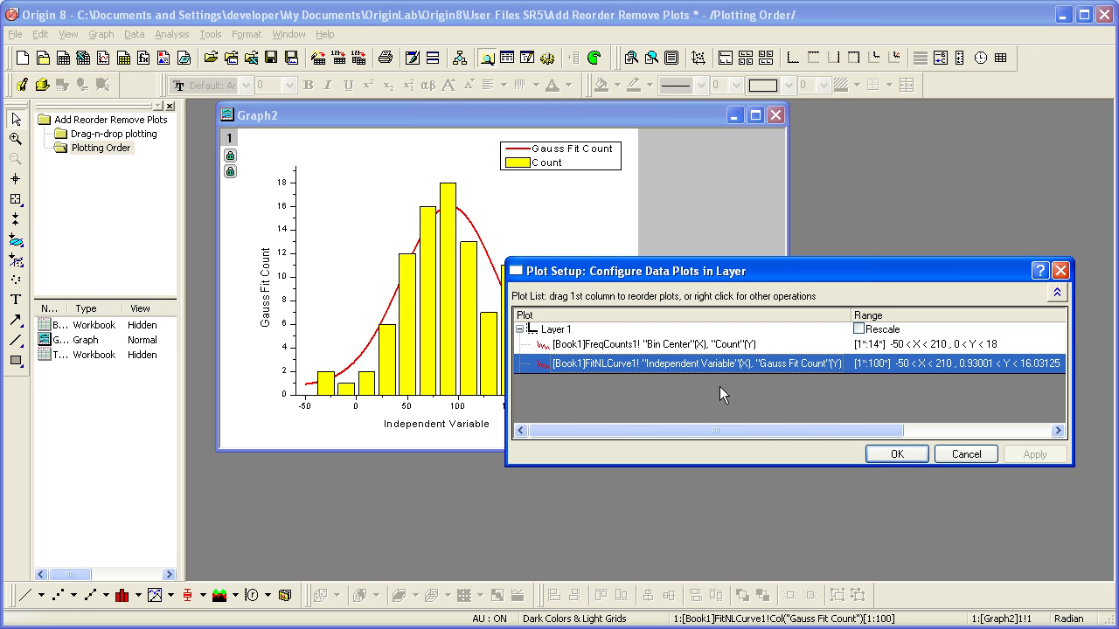
mouse_move(787, 372)
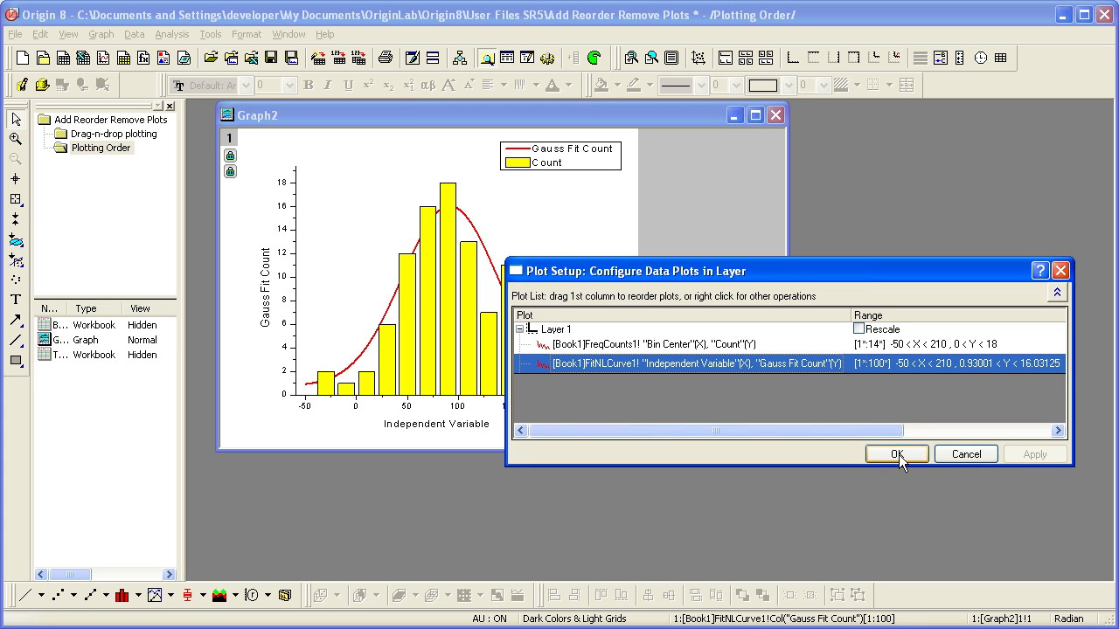
click(888, 453)
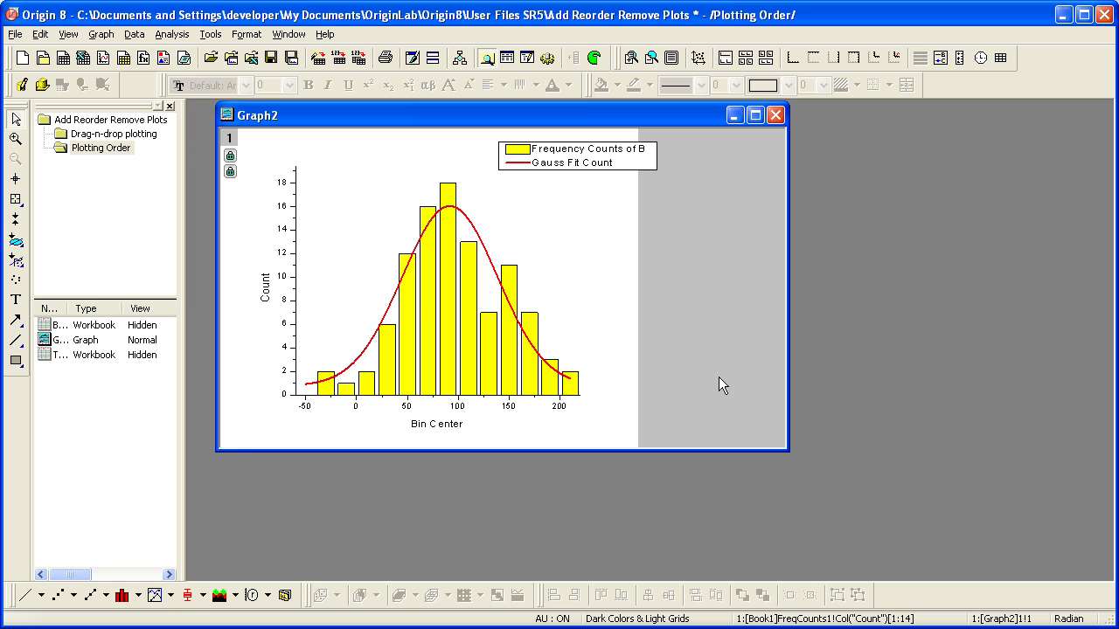